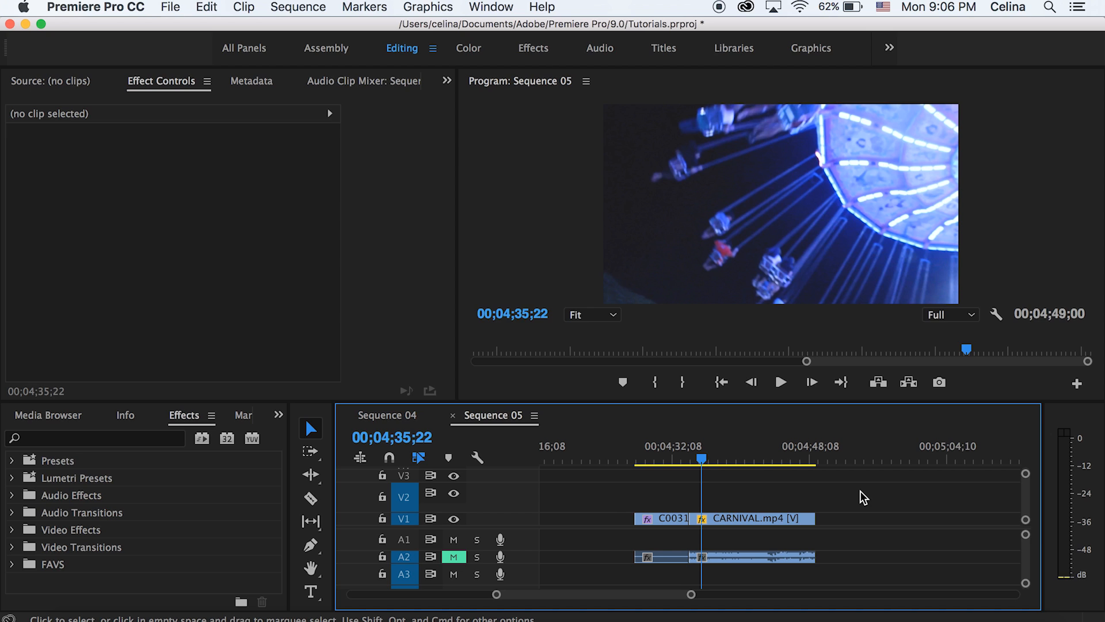
Preview the carnival footage, then move C0031 onto V2 overlapping CARNIVAL.mp4
click(666, 461)
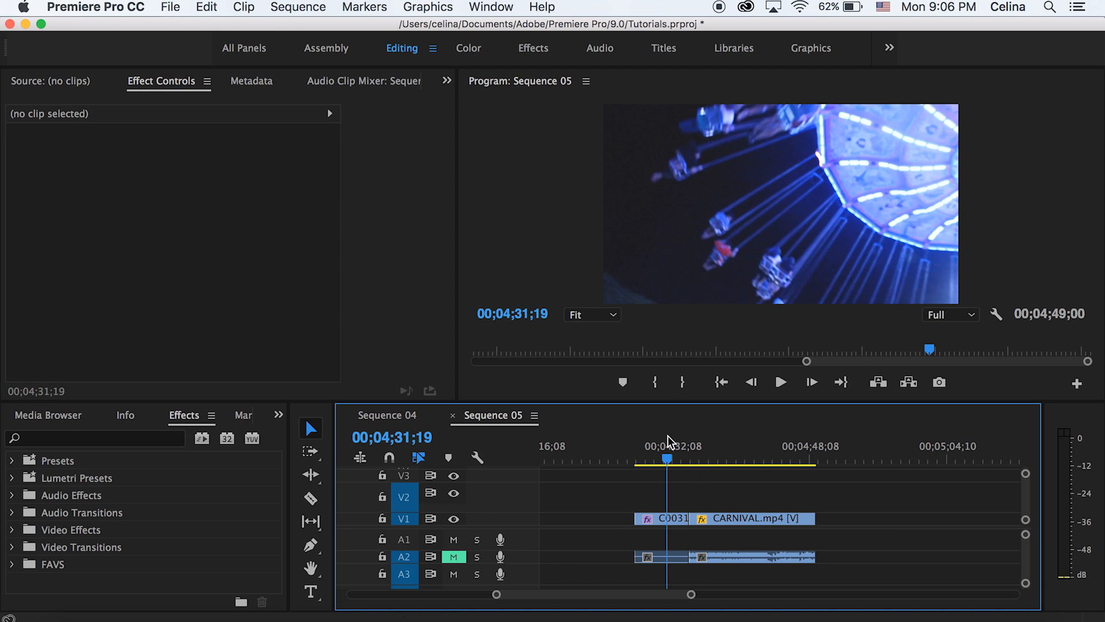
click(781, 381)
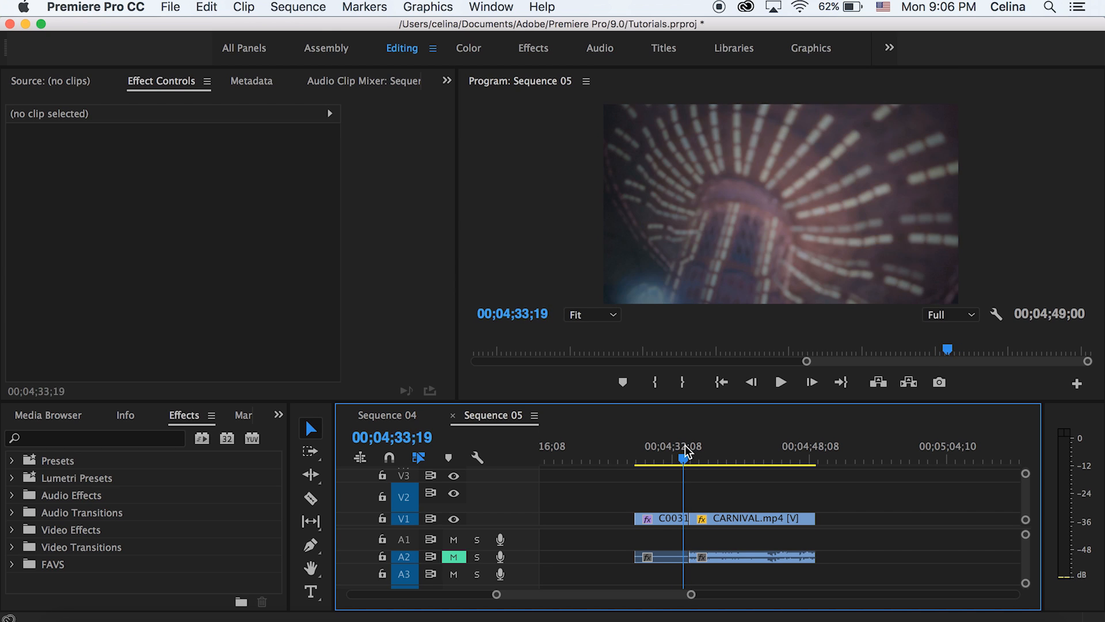
drag(685, 455, 678, 455)
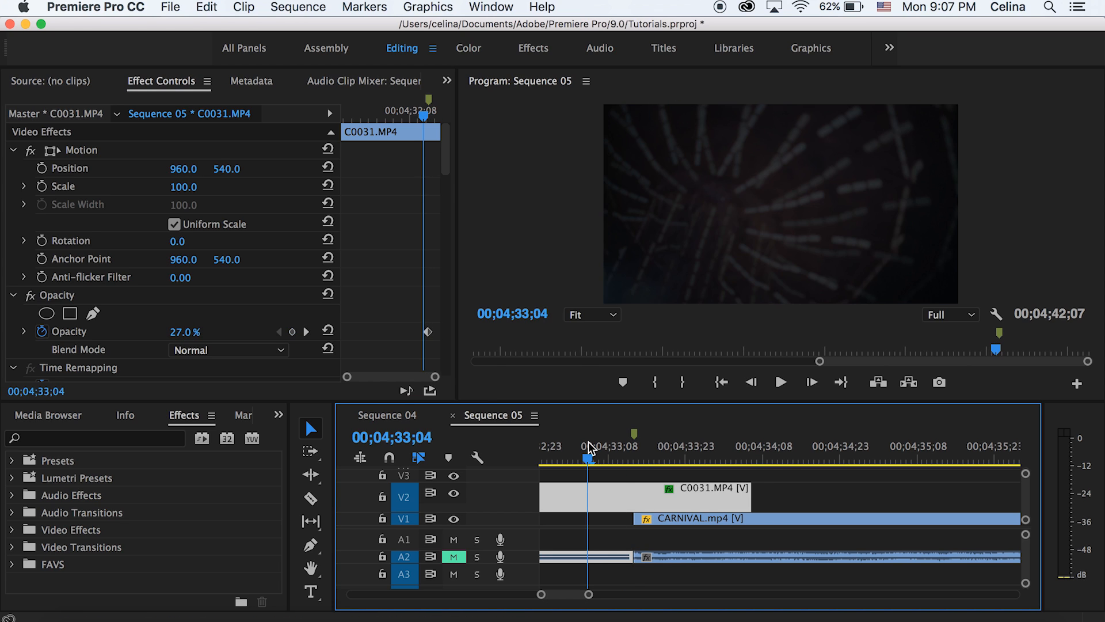
Save the project before adjusting CARNIVAL.mp4's scale and position
key(cmd+s)
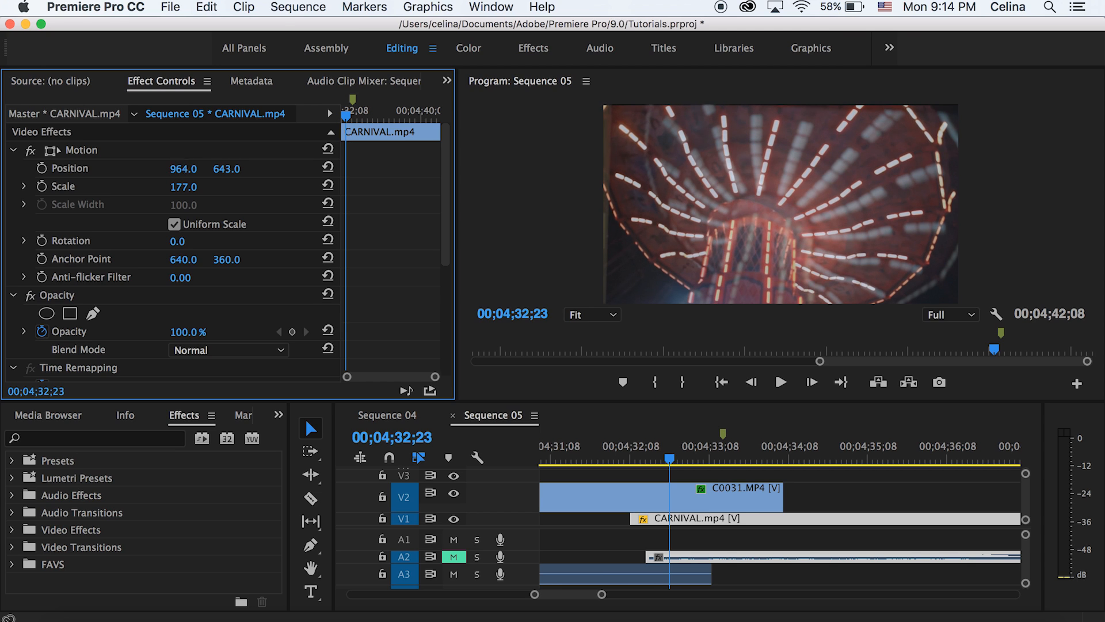
Scrub CARNIVAL.mp4's Position to 1046, 629 so it lines up with the laptop screen
drag(183, 168, 200, 168)
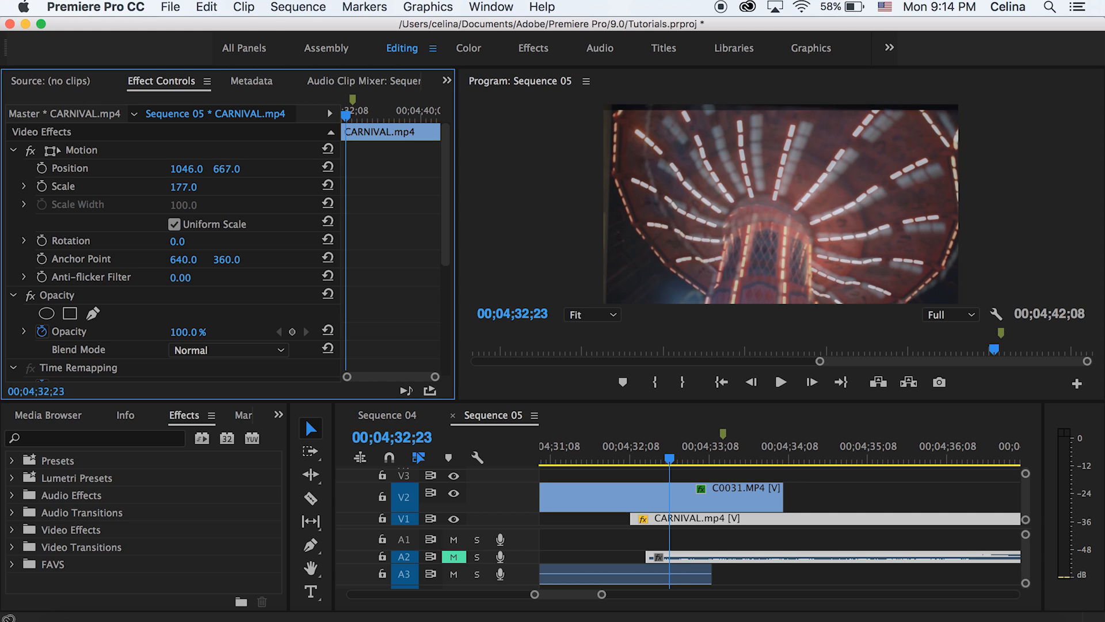
drag(226, 168, 226, 173)
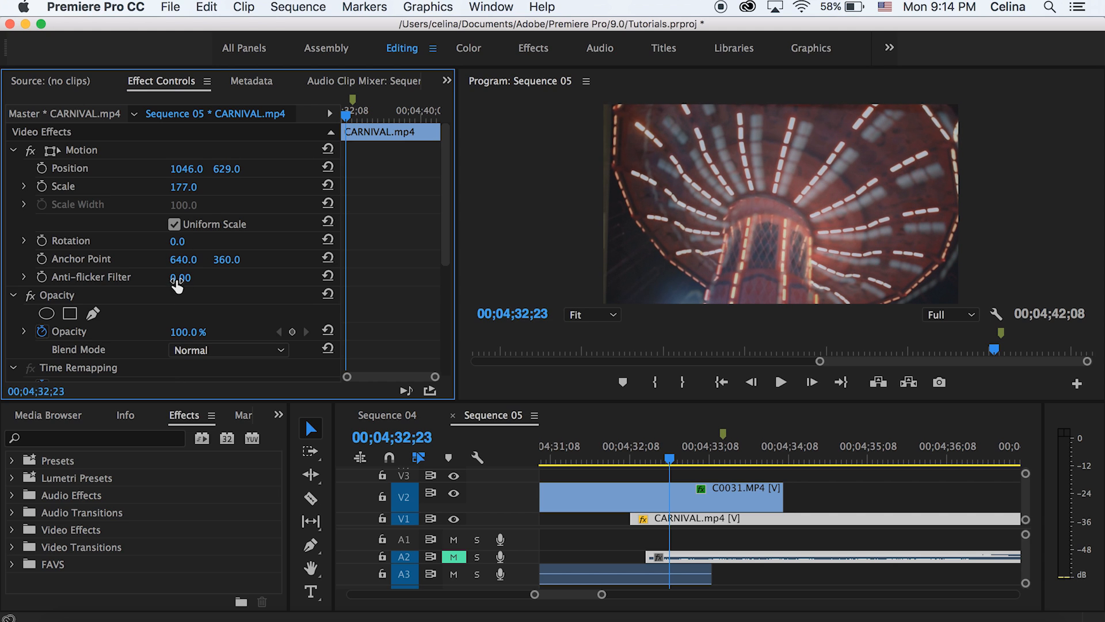
drag(177, 241, 193, 240)
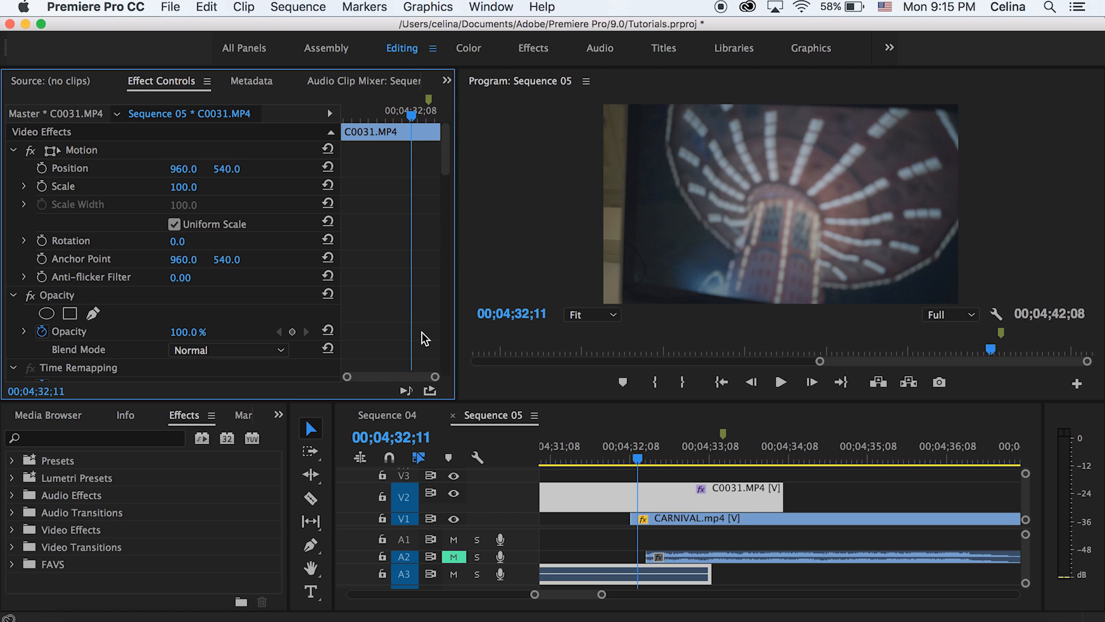
mouse_move(312, 313)
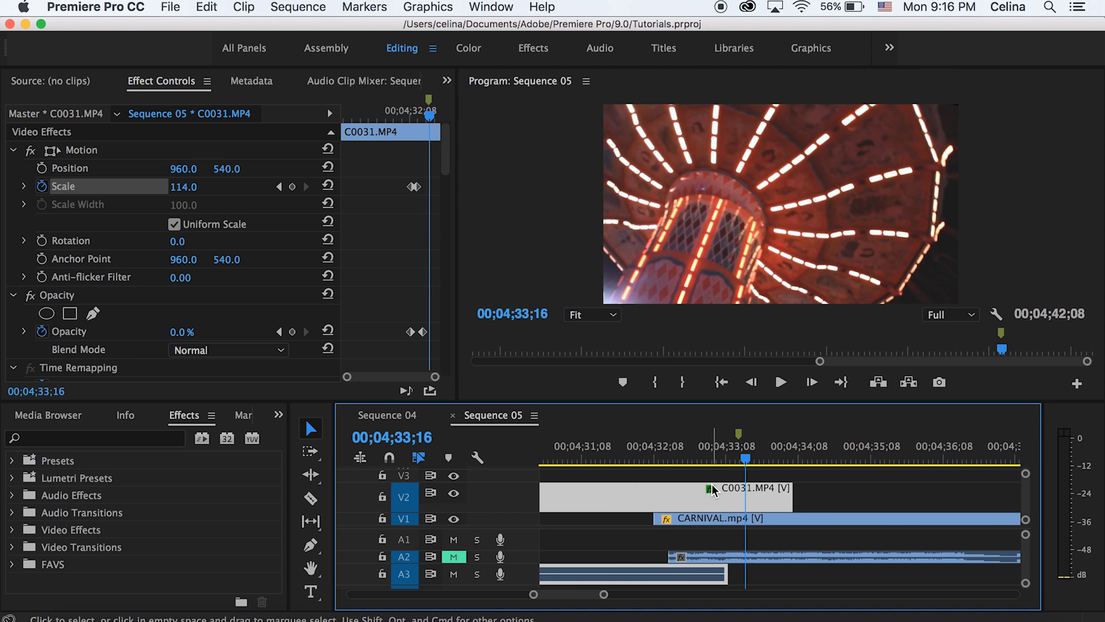
Move the playhead back to the start of the zoom transition on C0031
click(658, 459)
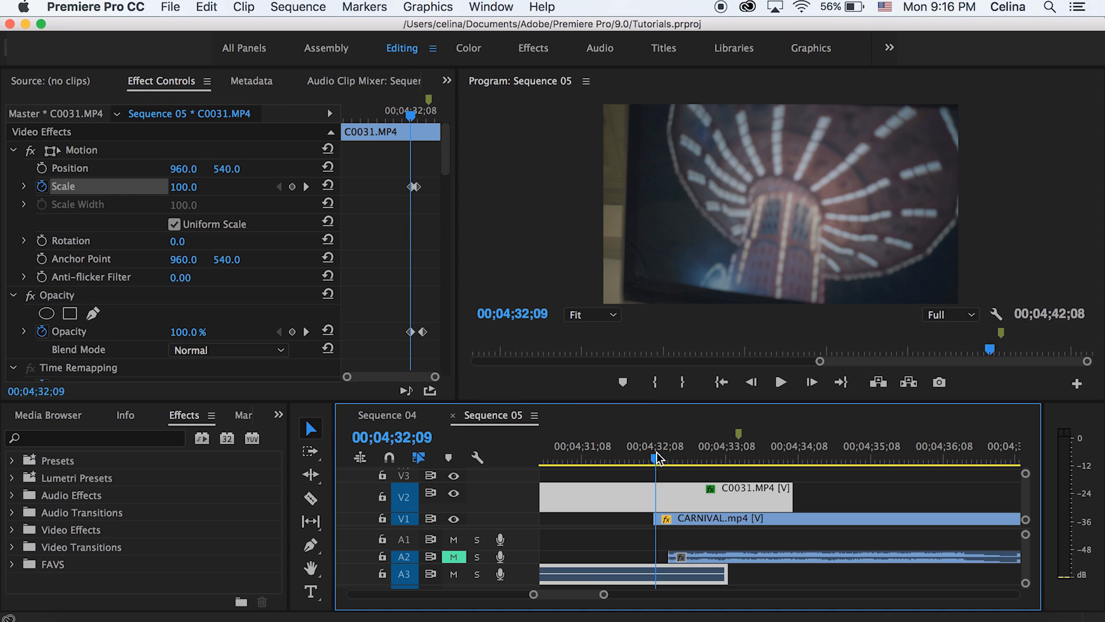
mouse_move(516, 498)
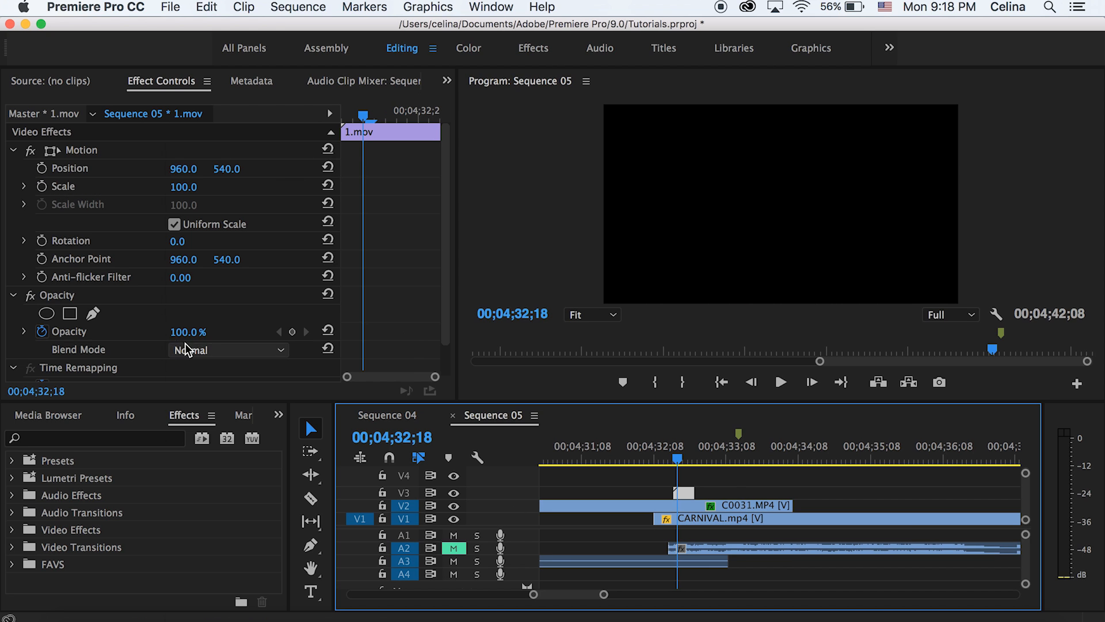
Blend the 1.mov light leak with Linear Dodge (Add) and play back the transition
click(227, 350)
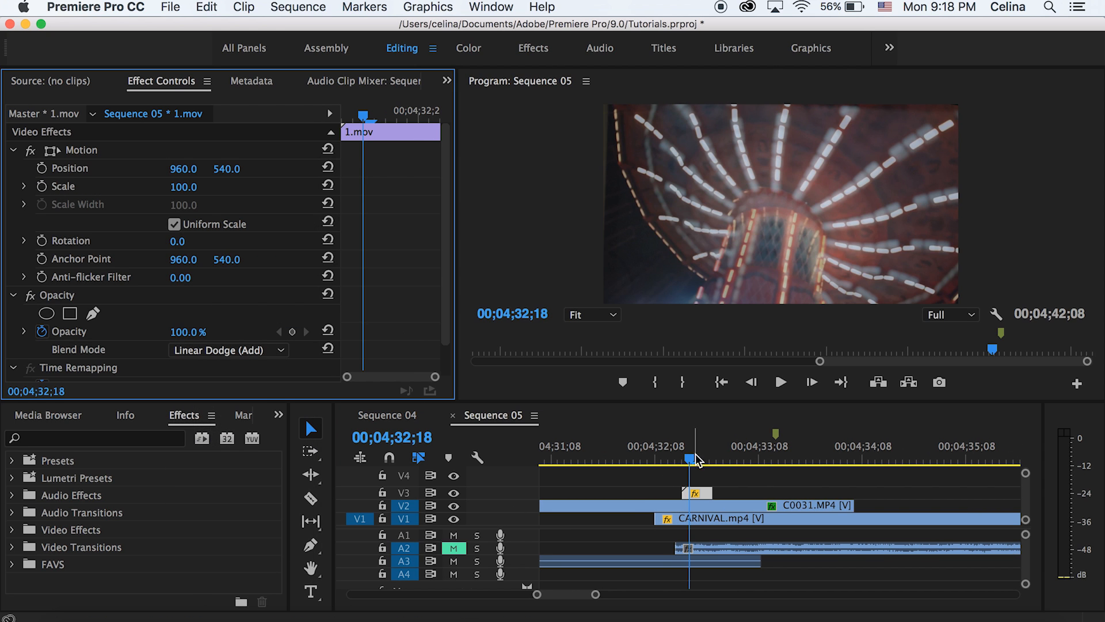
click(781, 381)
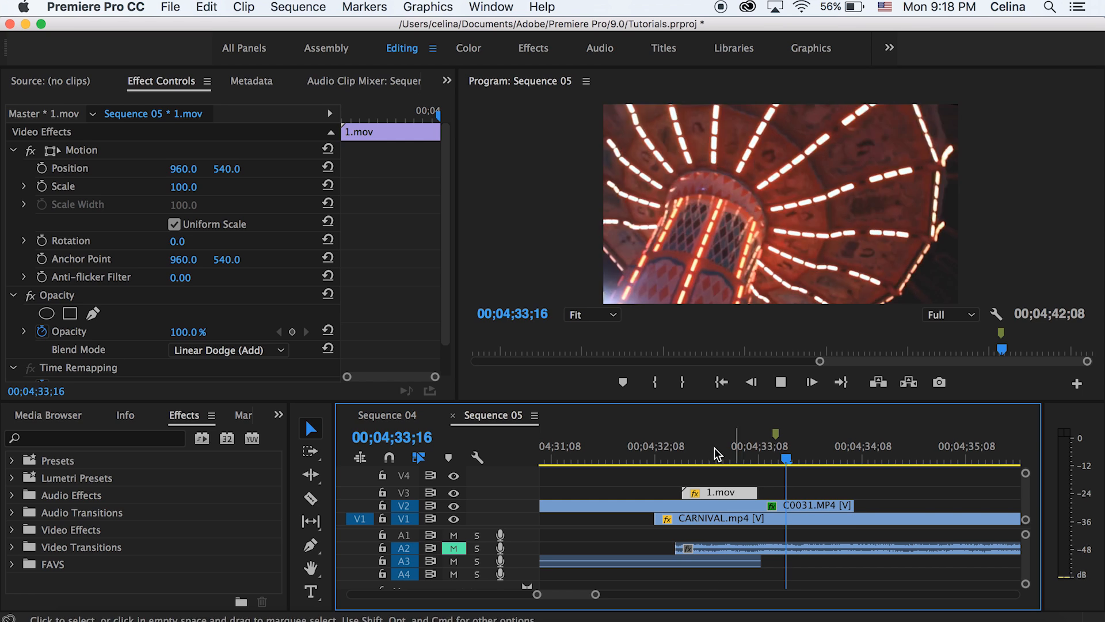
click(706, 464)
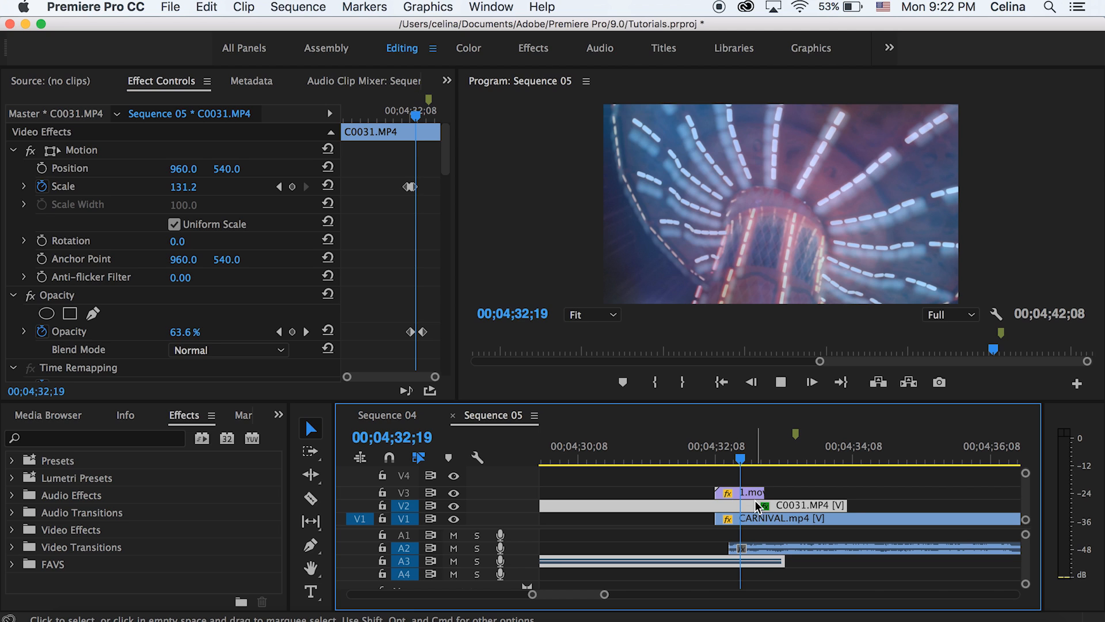
Select CARNIVAL.mp4 and enable keyframing for its Position, Scale and Rotation
click(773, 456)
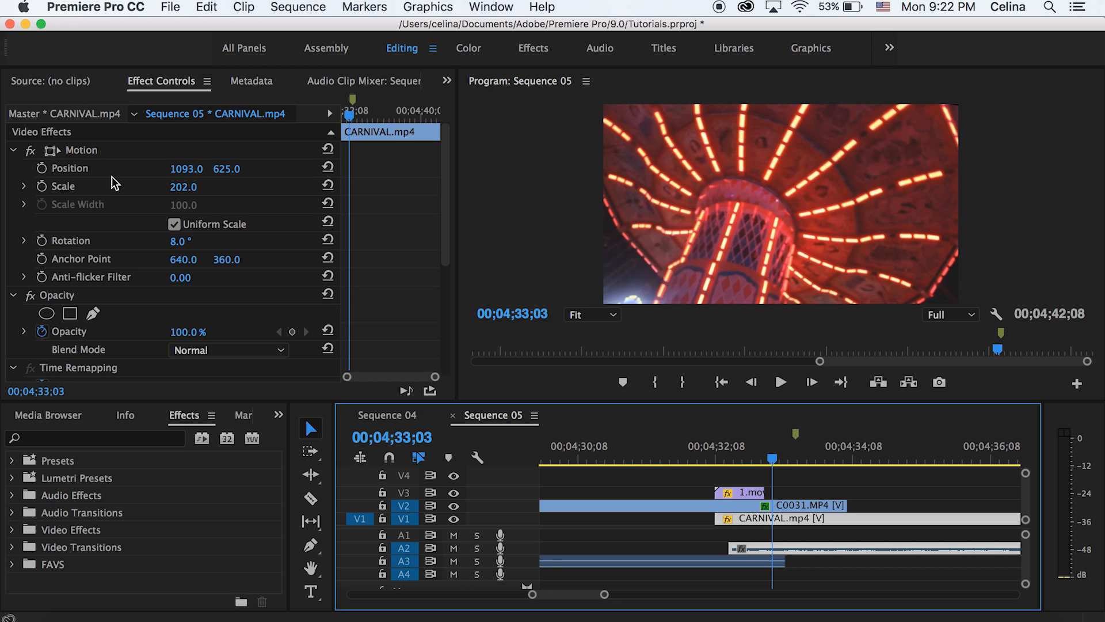
click(42, 187)
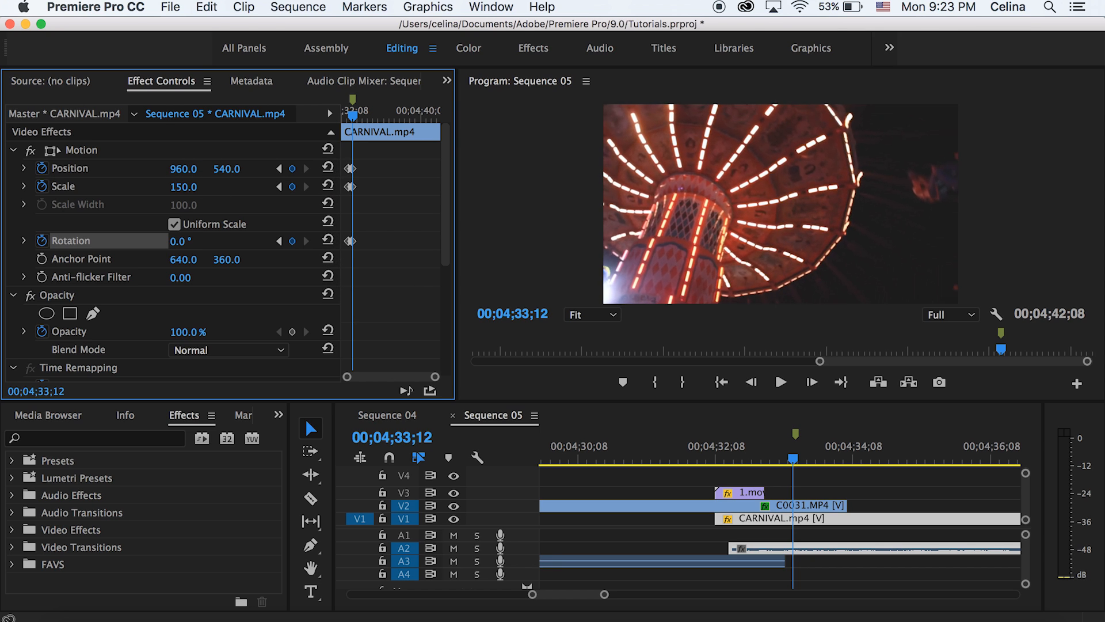
Play back the finished transition, replaying from just before the cut
click(781, 381)
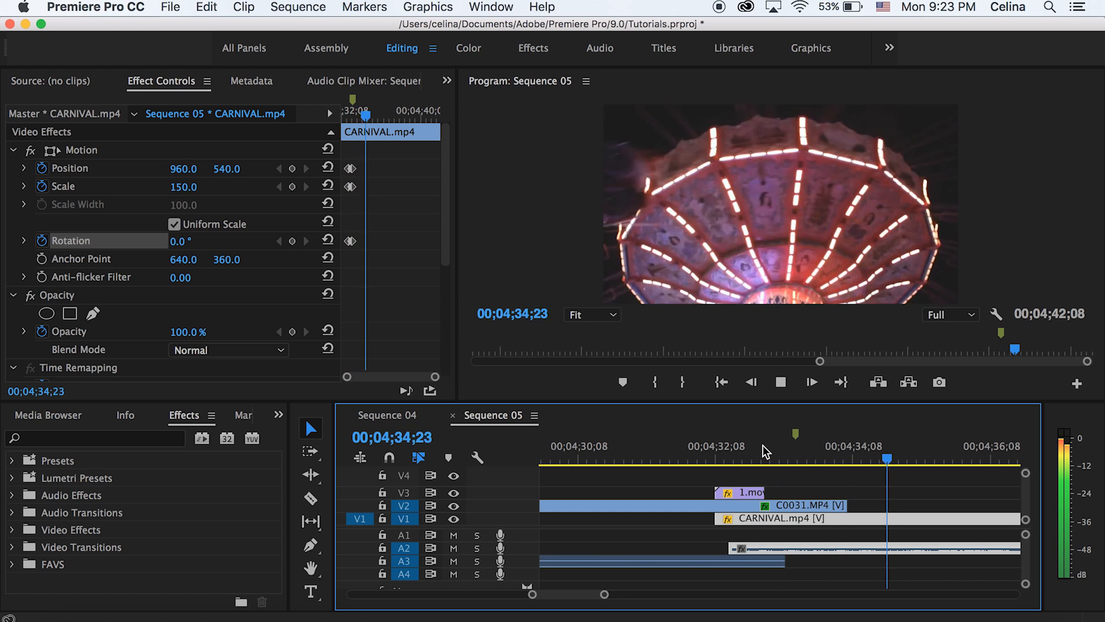
click(725, 467)
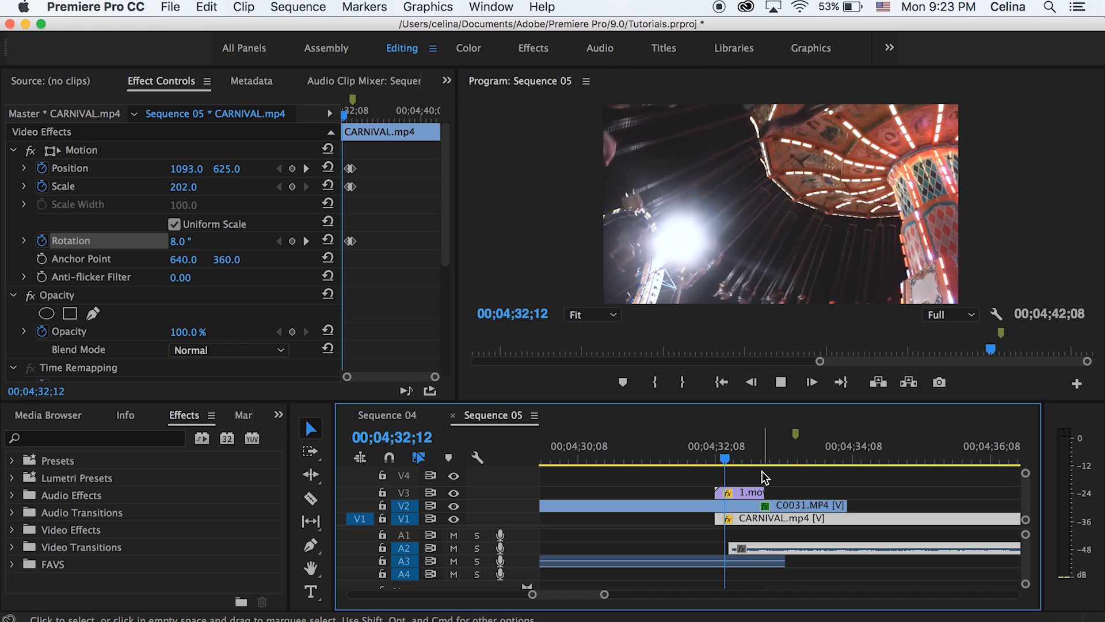
click(735, 459)
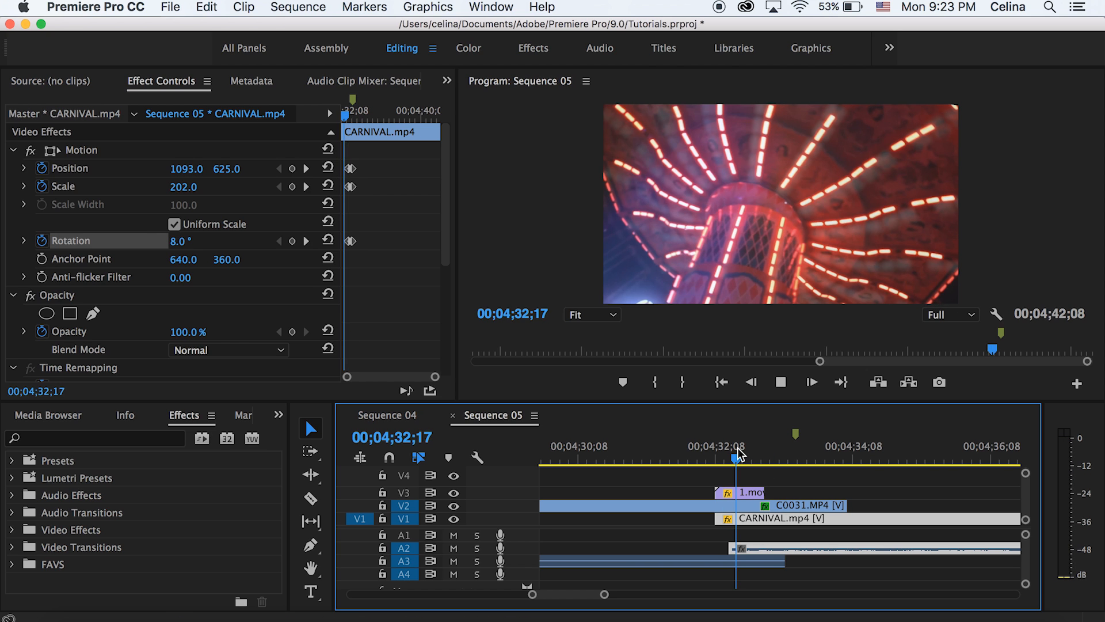